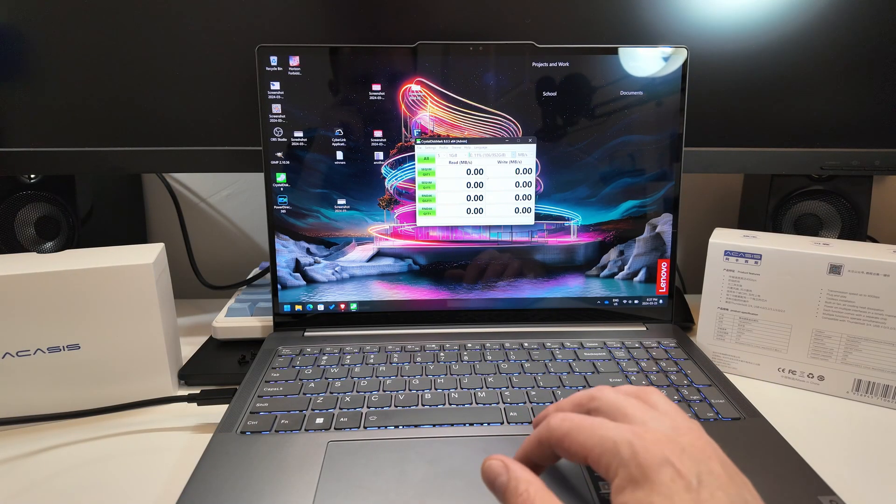
- Run the benchmark on drive E: so the sequential read result (~3055 MB/s) appears
left_click(426, 158)
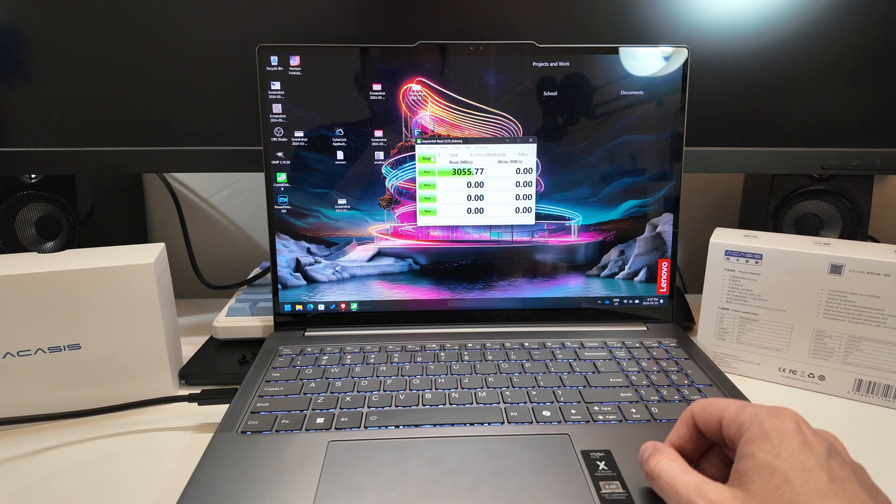